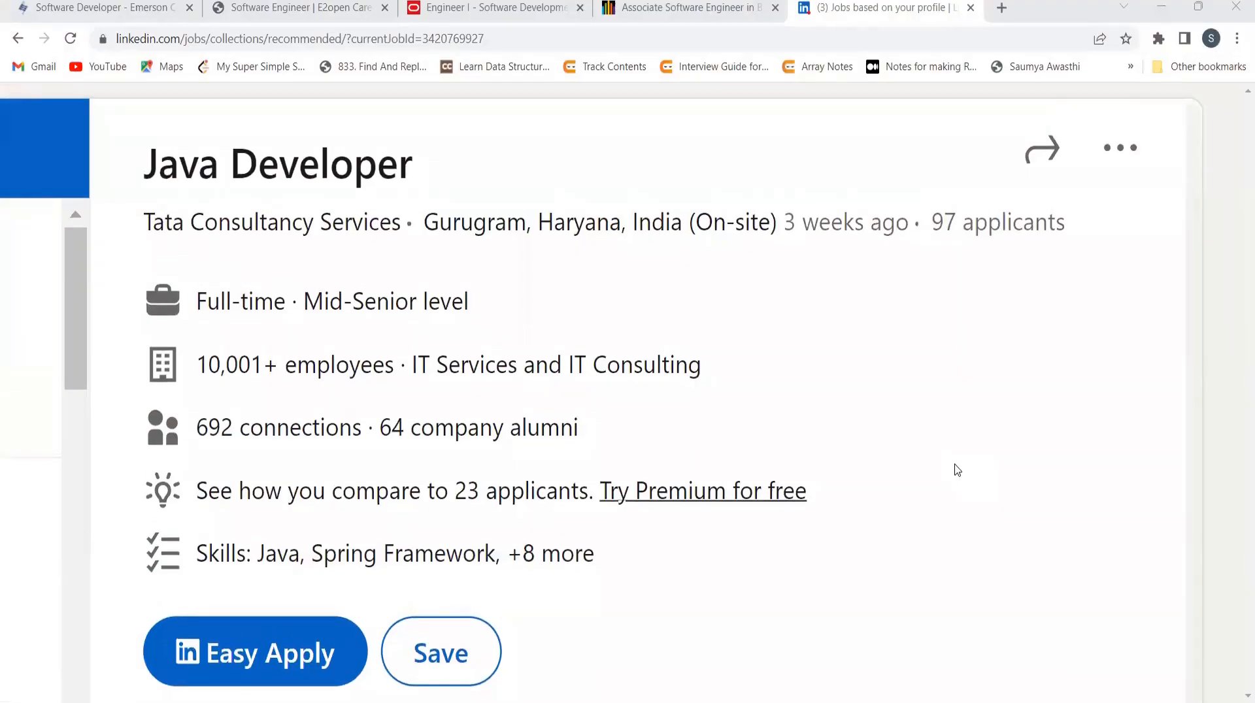
# - Finish skimming the LinkedIn TCS Java Developer posting and close its tab
pyautogui.scroll(3)
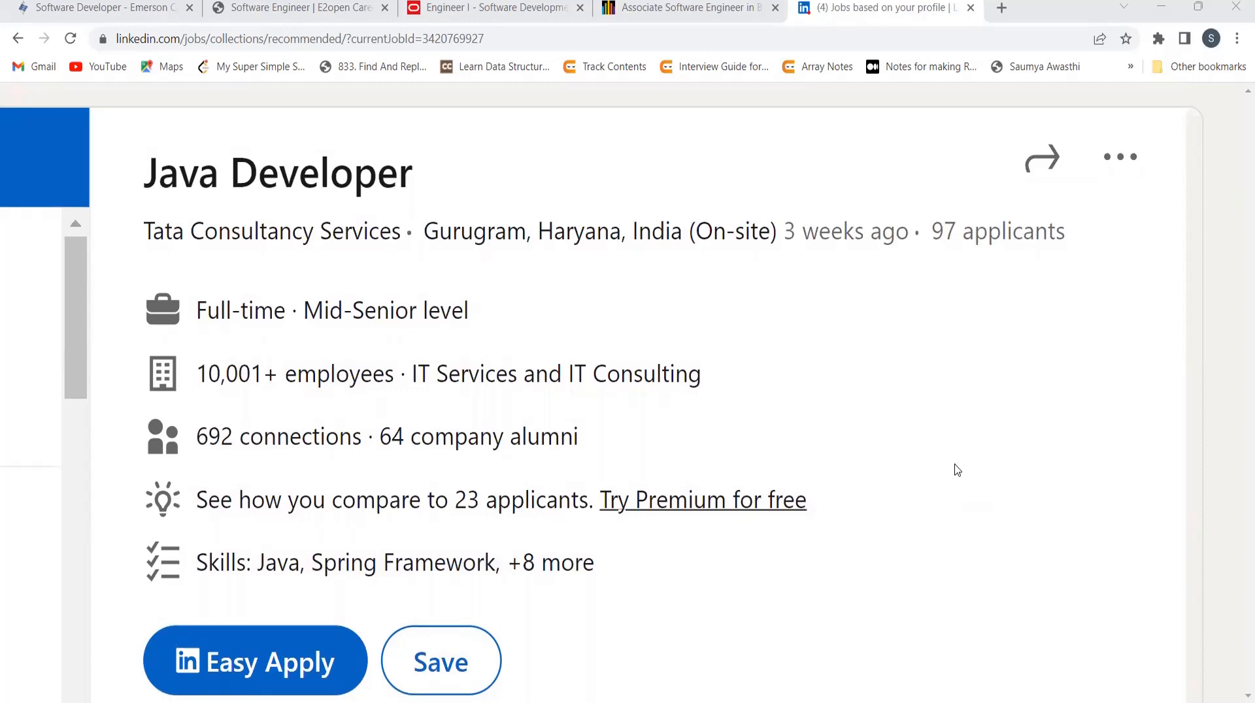
pyautogui.scroll(-3)
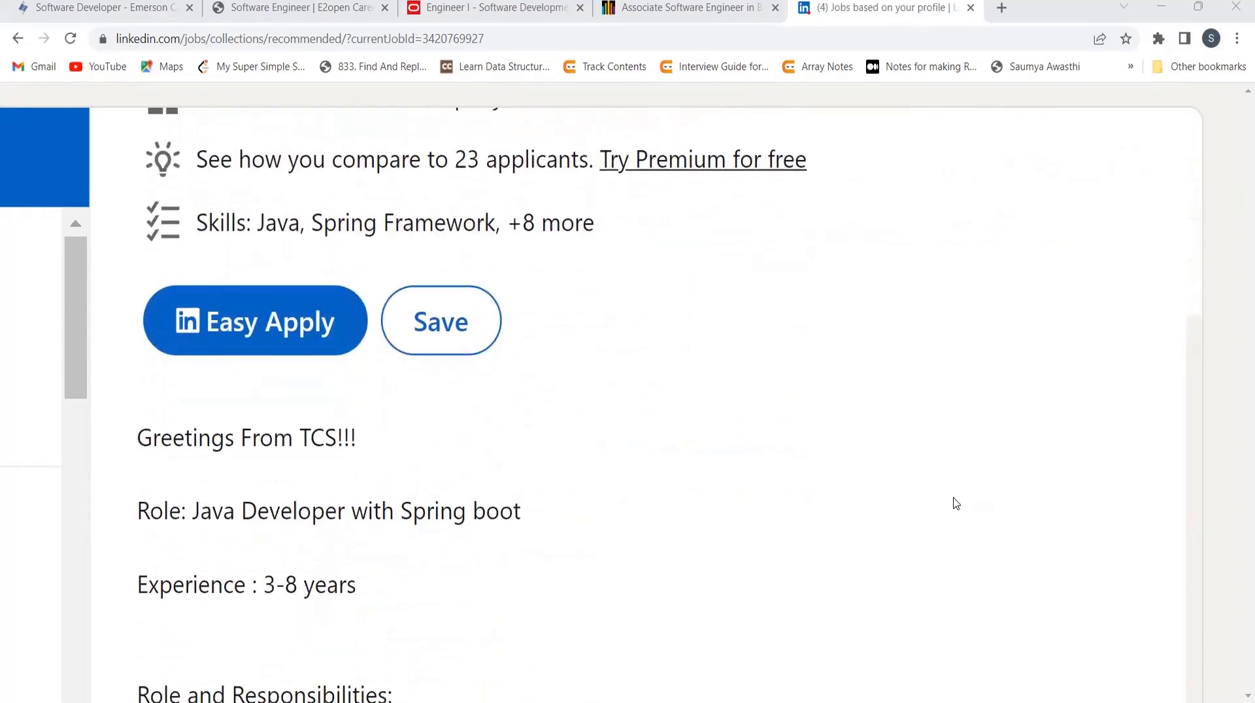
pyautogui.moveTo(662, 545)
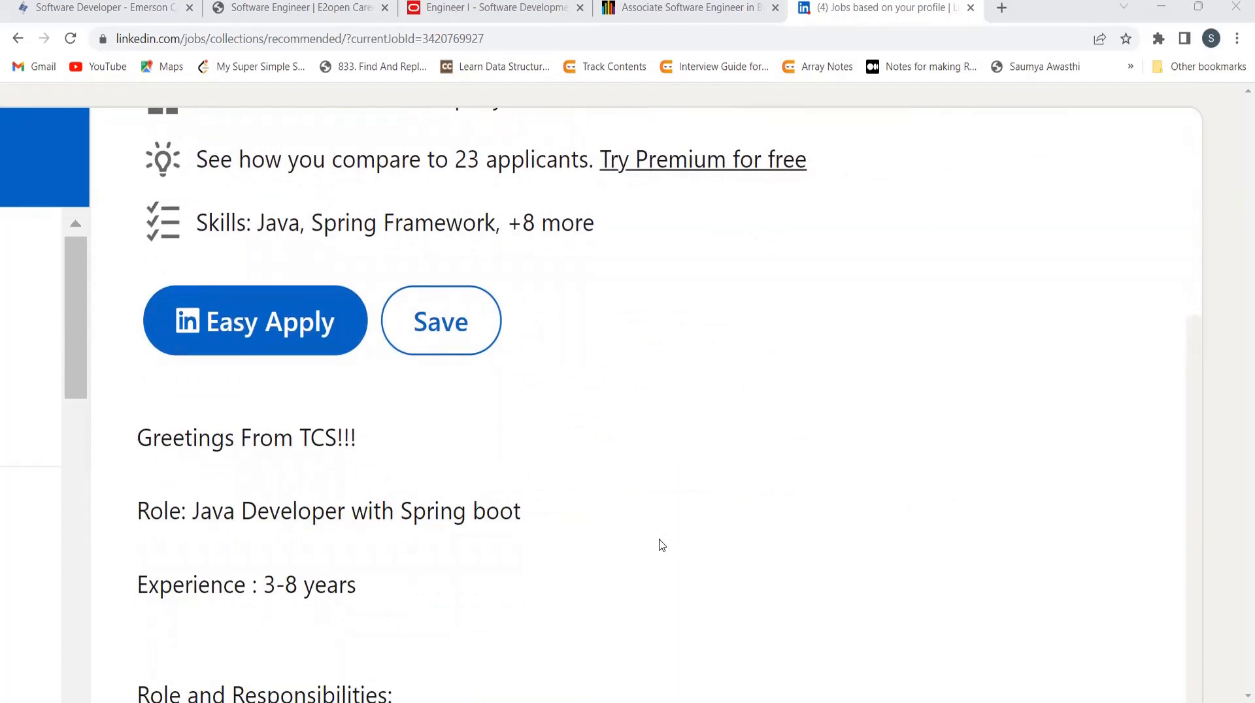
pyautogui.scroll(-3)
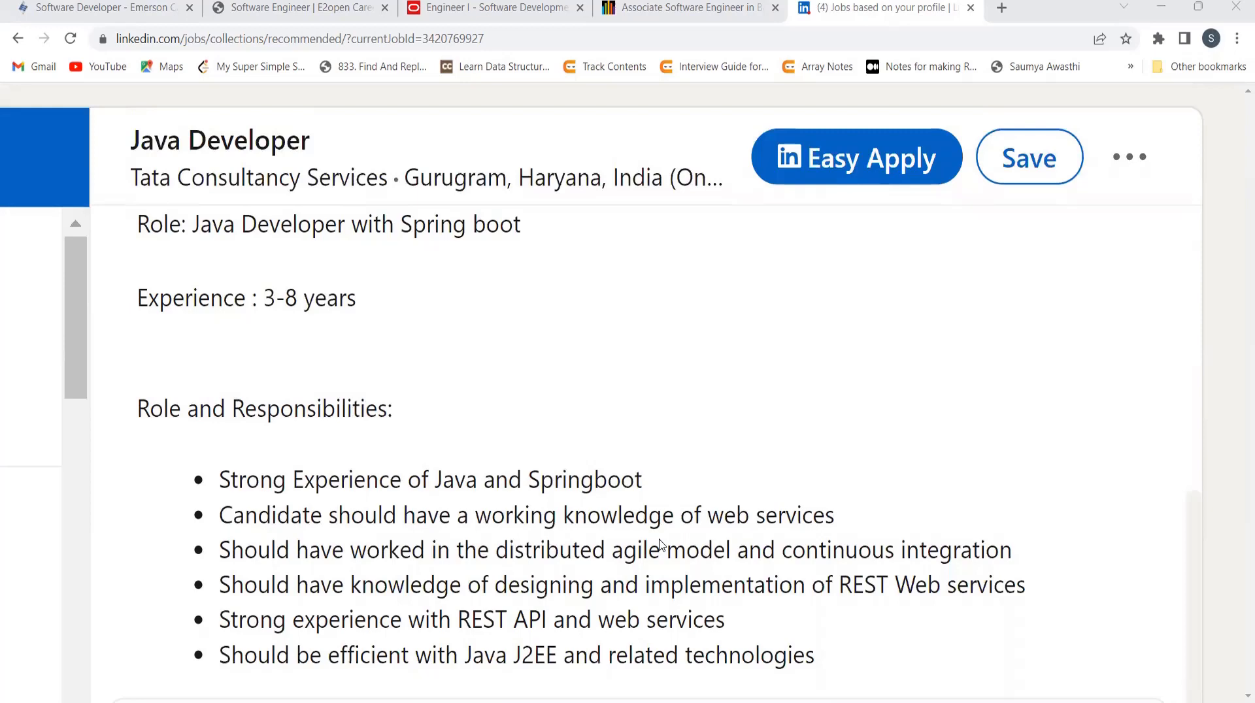
pyautogui.scroll(-3)
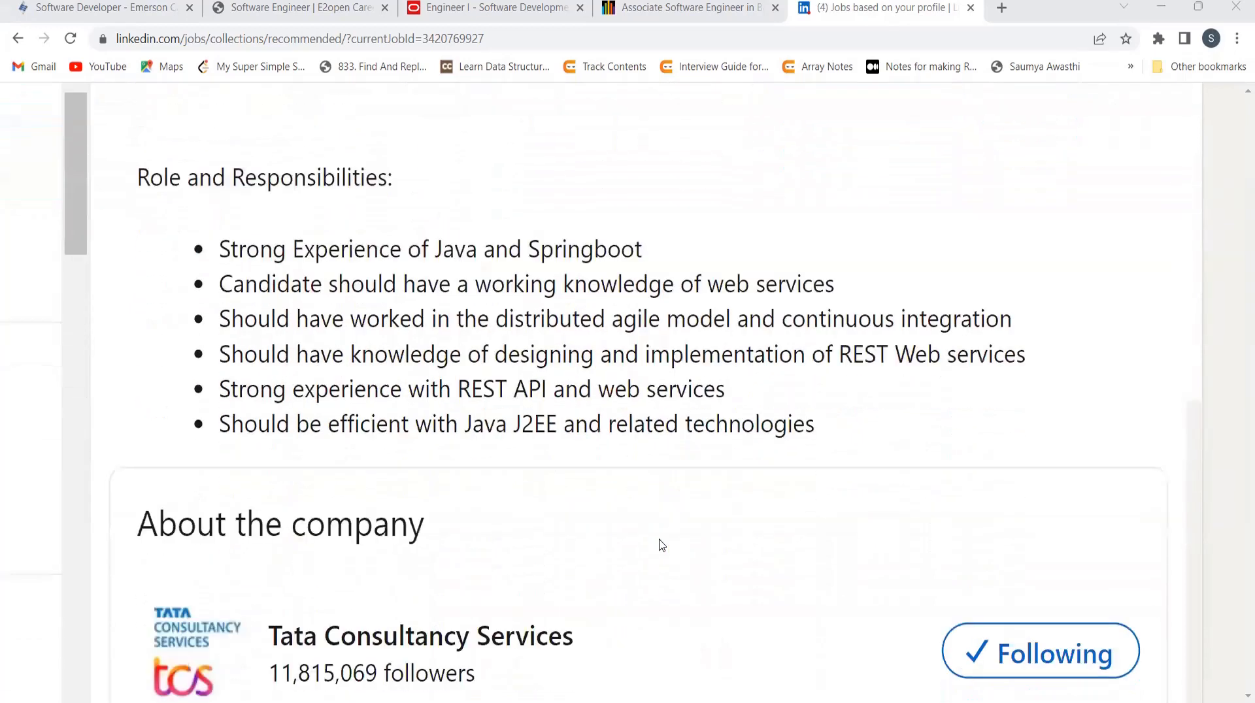
pyautogui.scroll(3)
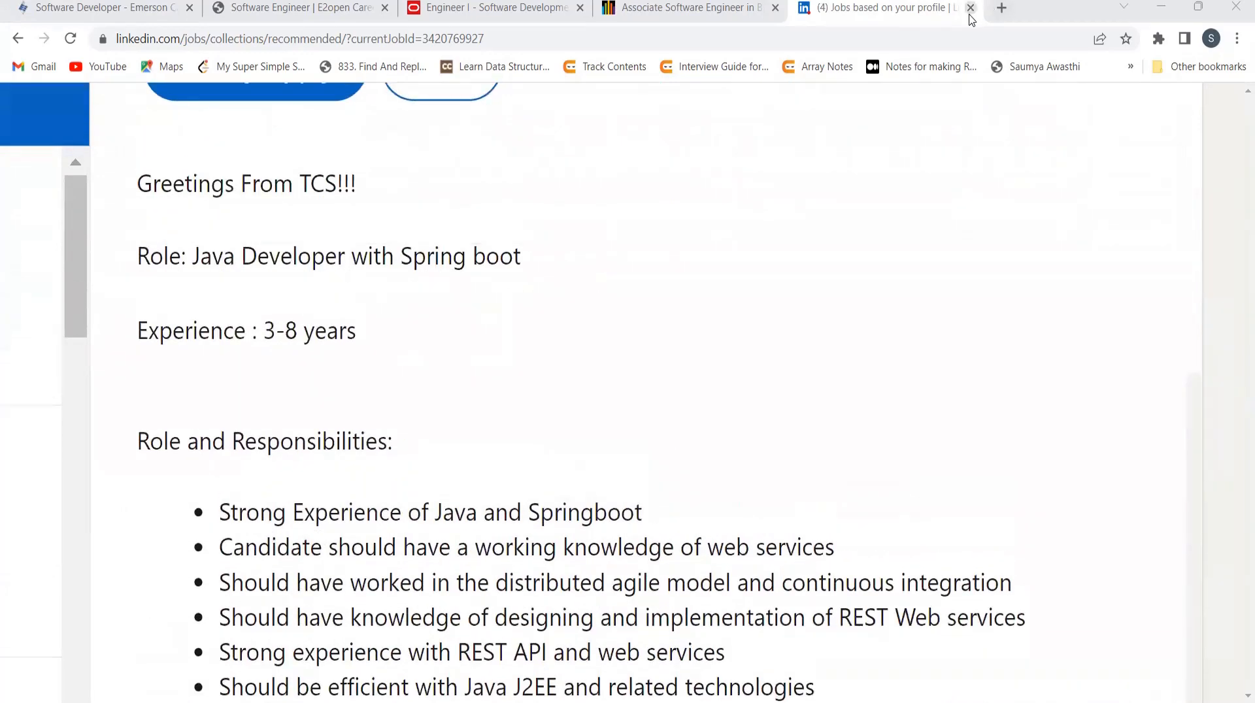
pyautogui.click(970, 9)
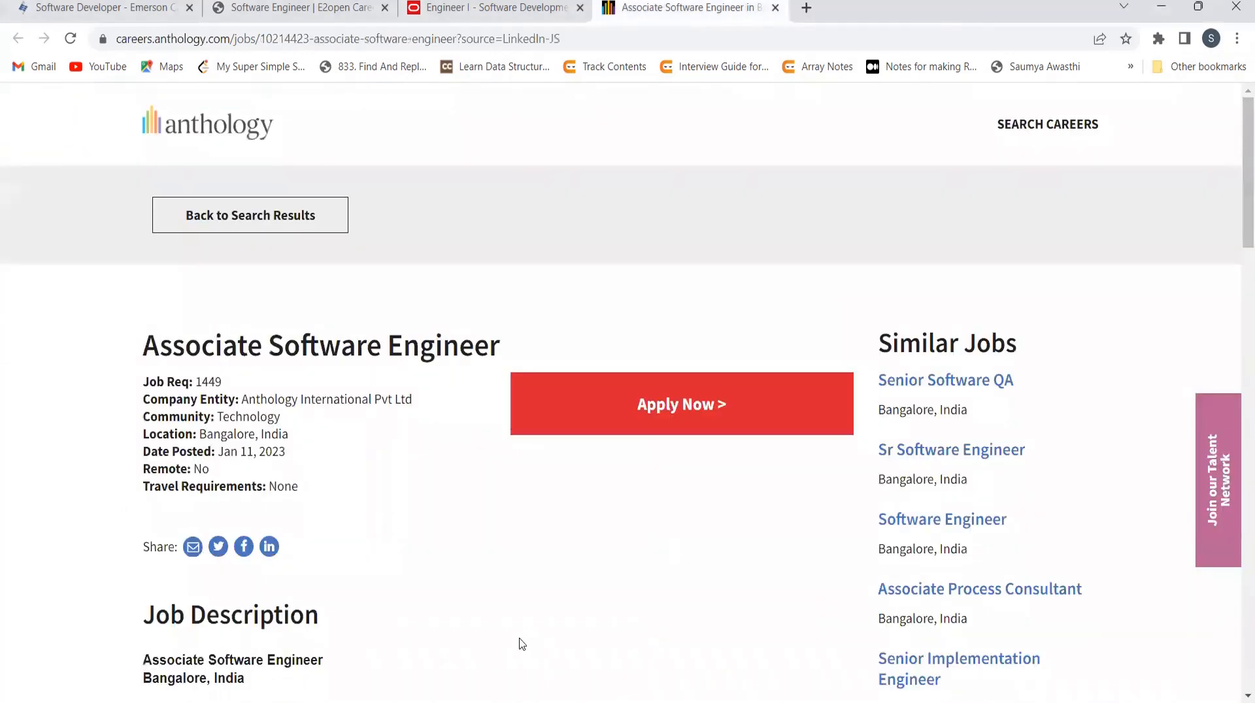
# - Scroll the Anthology Associate Software Engineer posting down to office perks and Apply Now
pyautogui.scroll(-3)
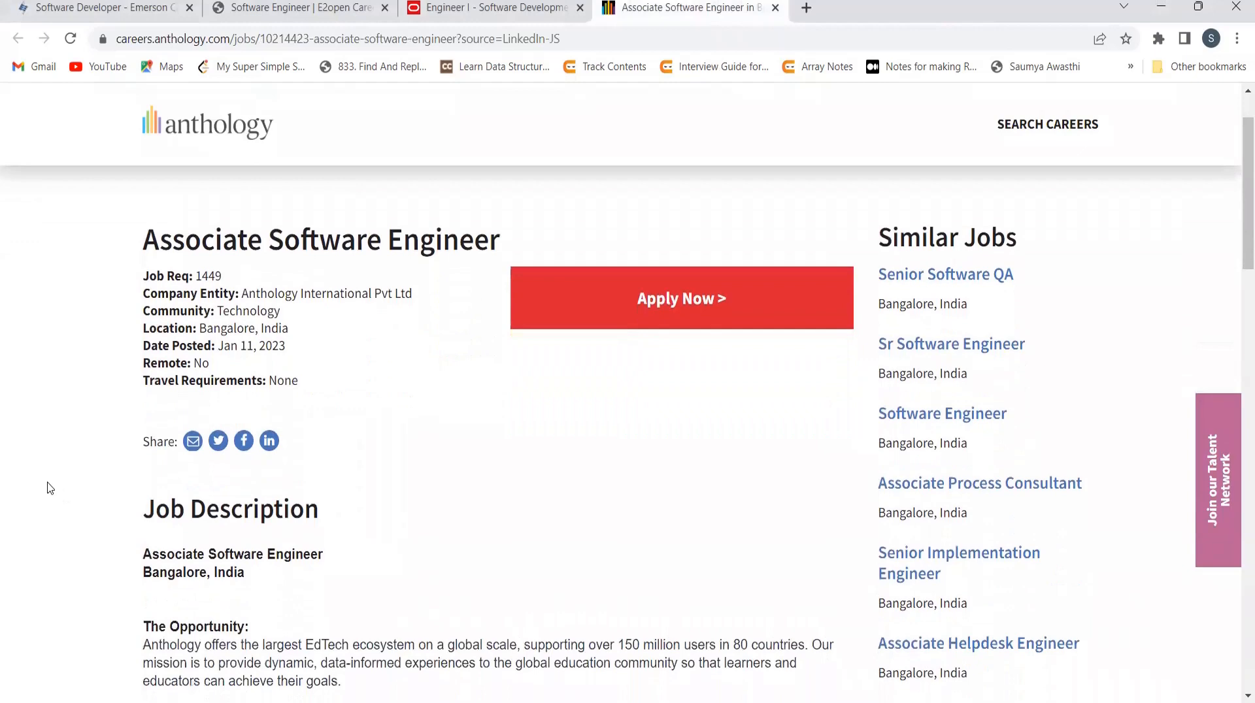
pyautogui.scroll(-3)
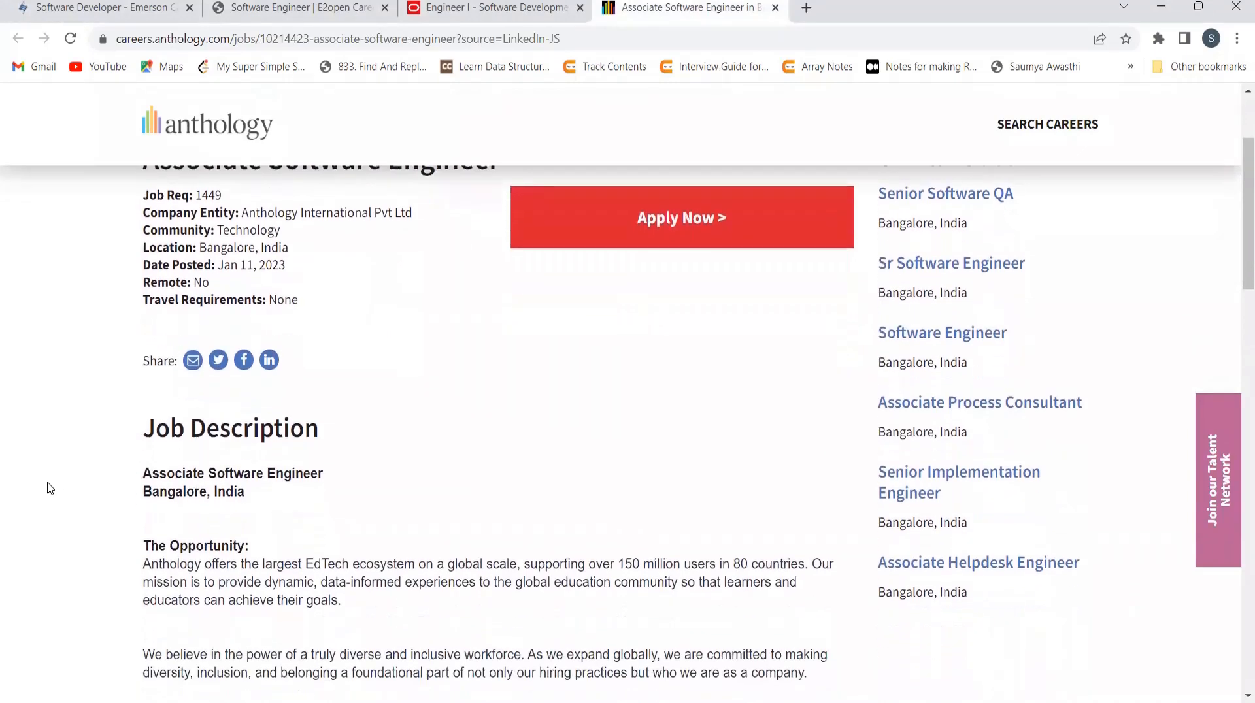
pyautogui.scroll(-3)
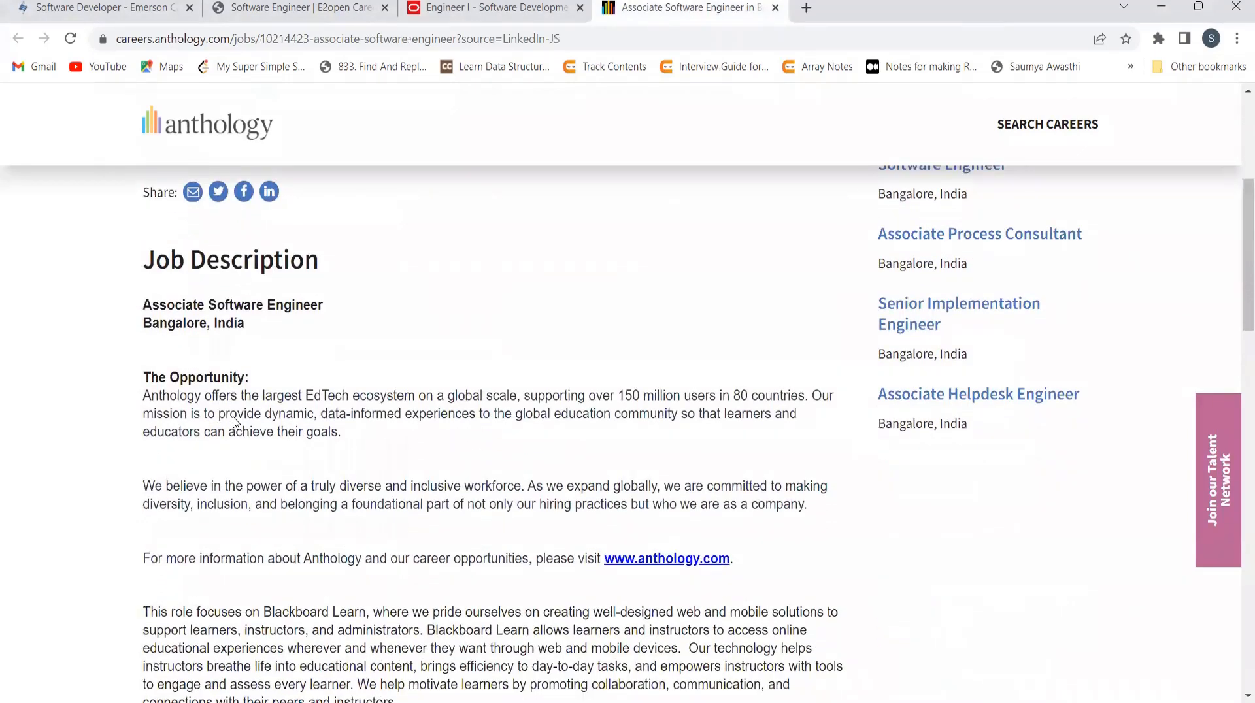
pyautogui.scroll(-3)
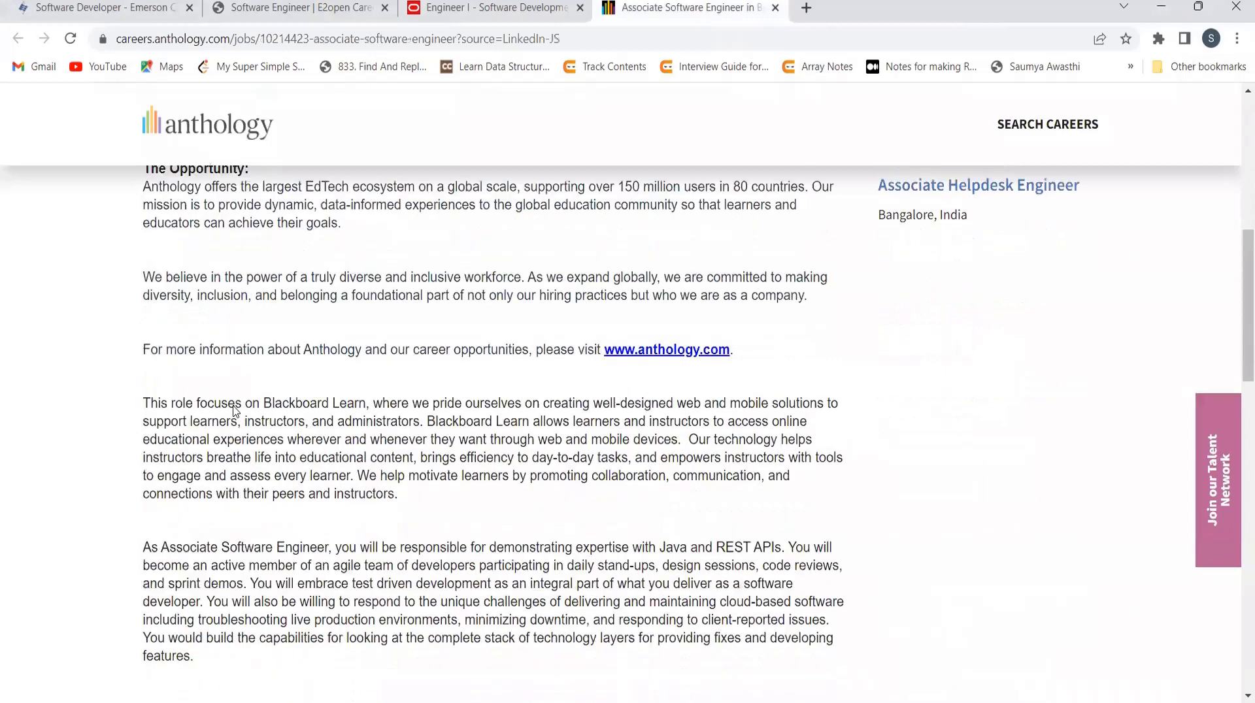
pyautogui.scroll(-3)
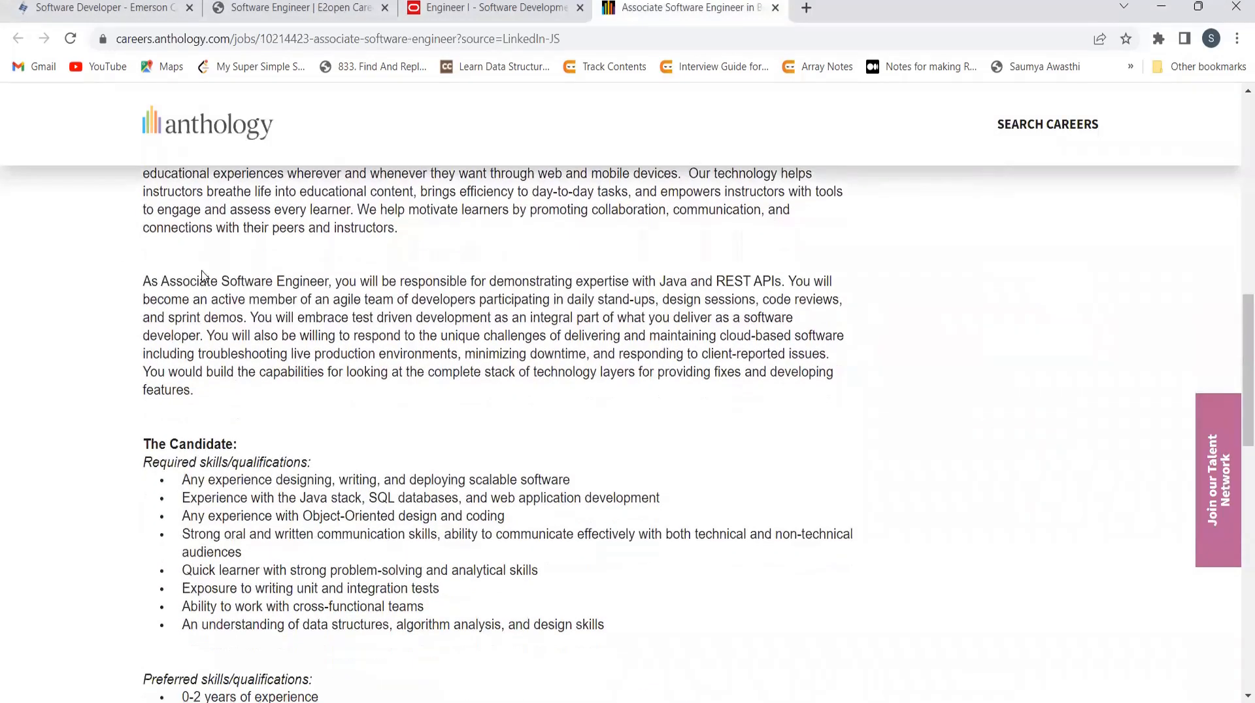
pyautogui.scroll(-3)
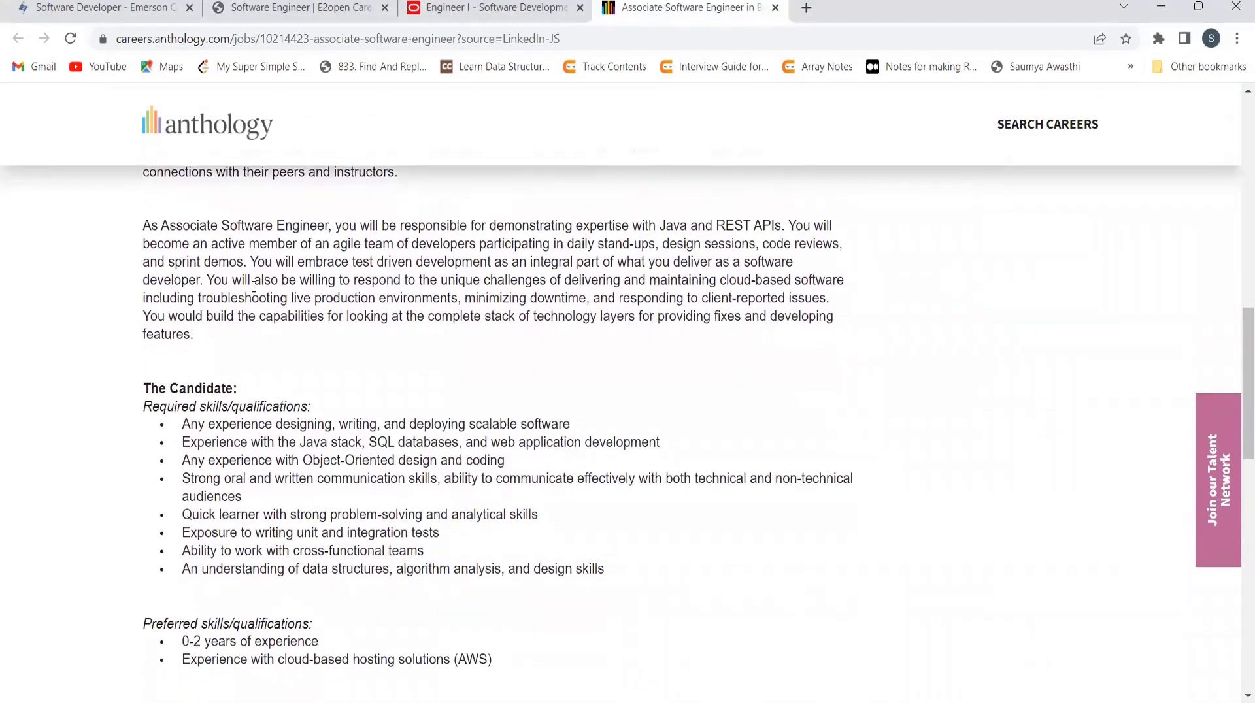
pyautogui.scroll(-3)
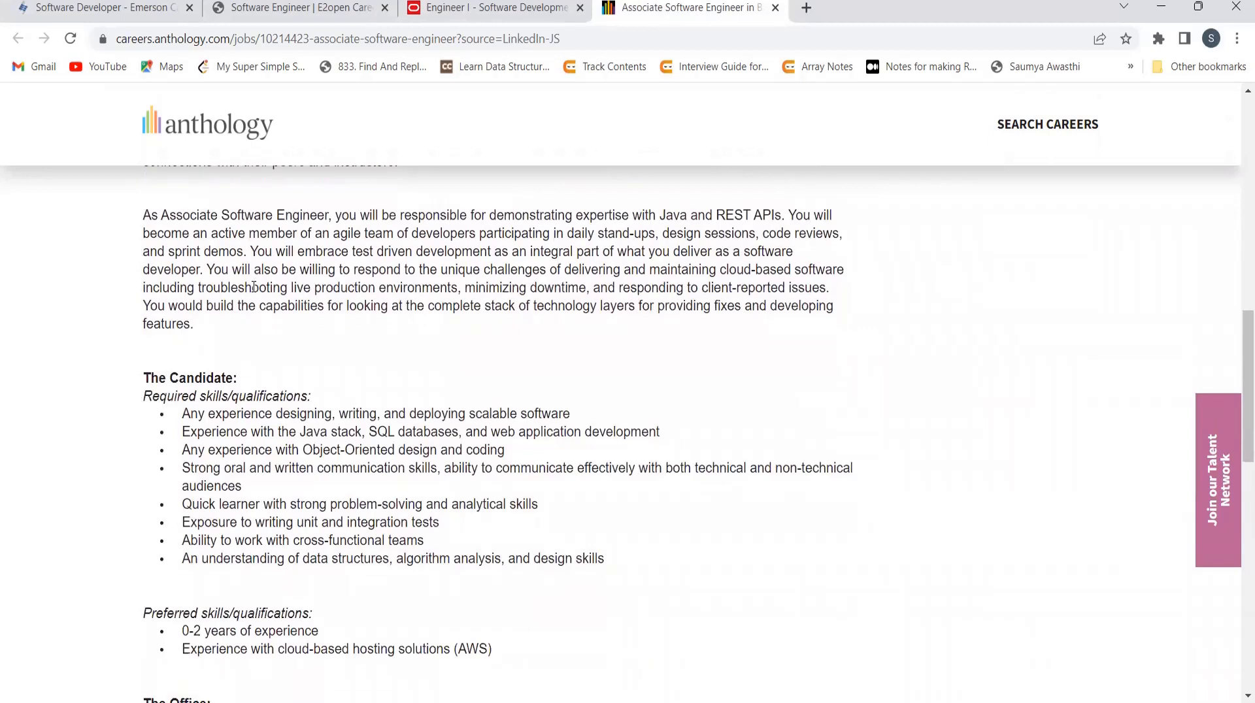
pyautogui.scroll(-3)
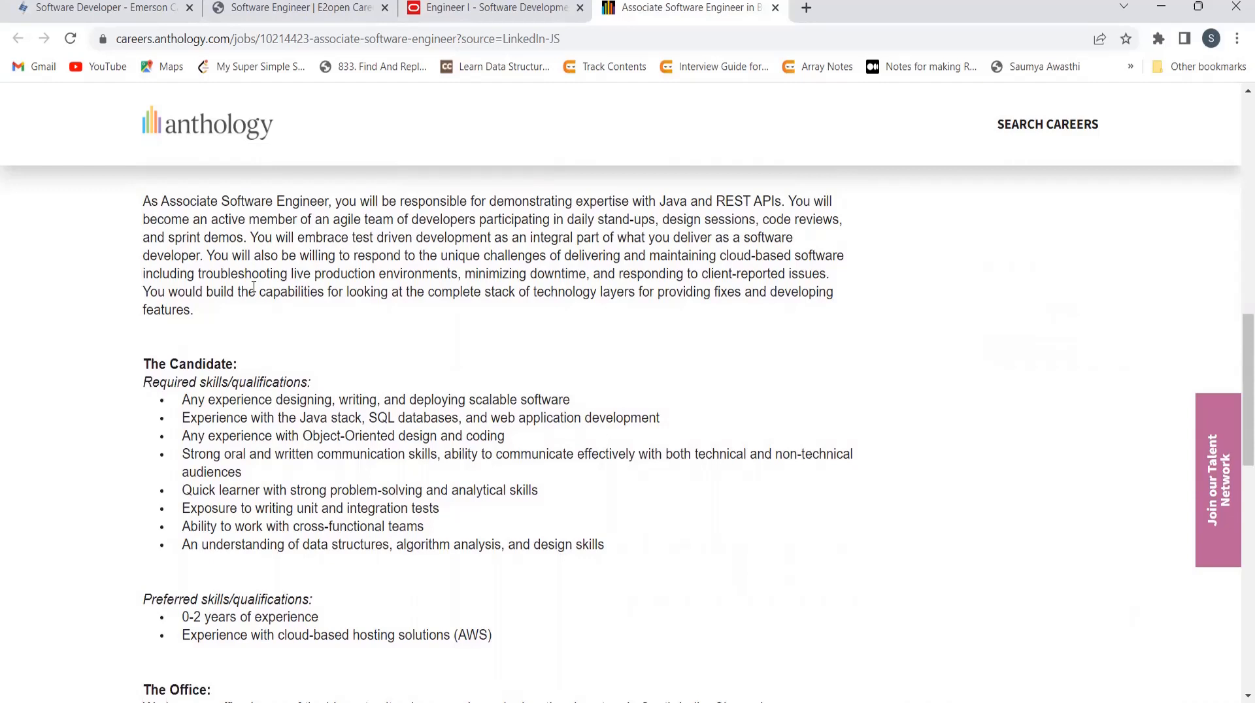
pyautogui.scroll(-3)
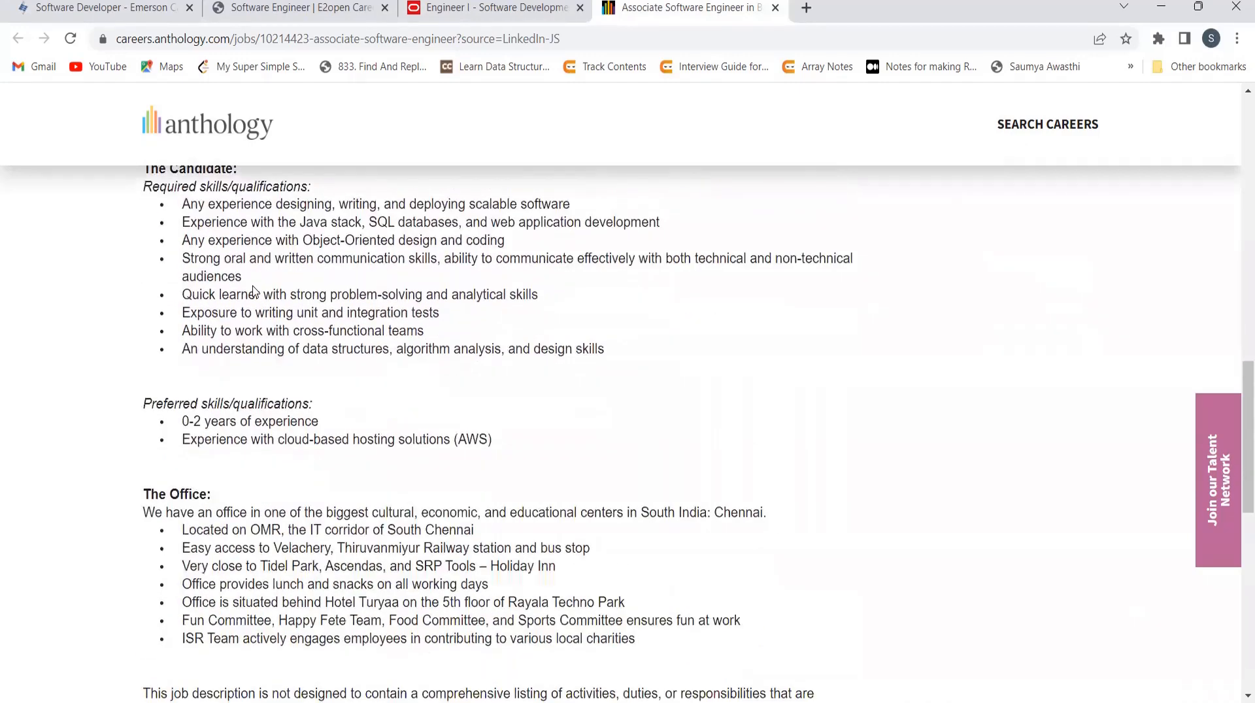
pyautogui.moveTo(24, 440)
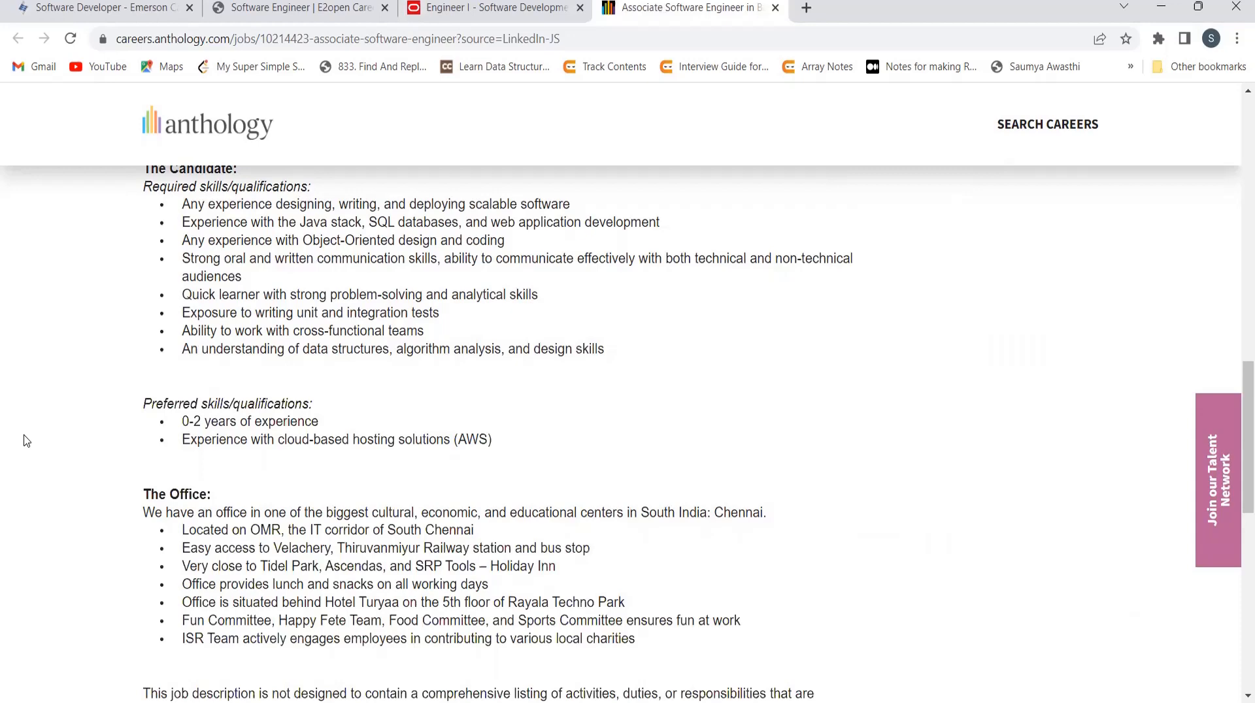
pyautogui.scroll(-3)
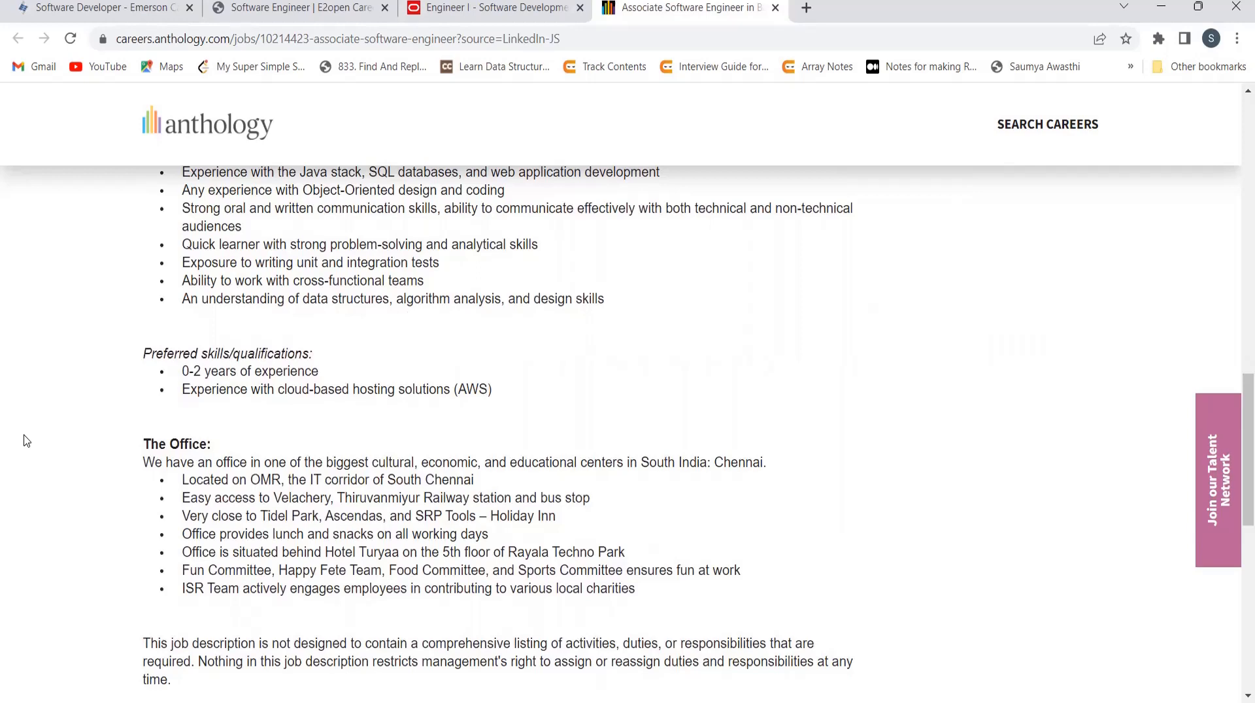
pyautogui.scroll(-3)
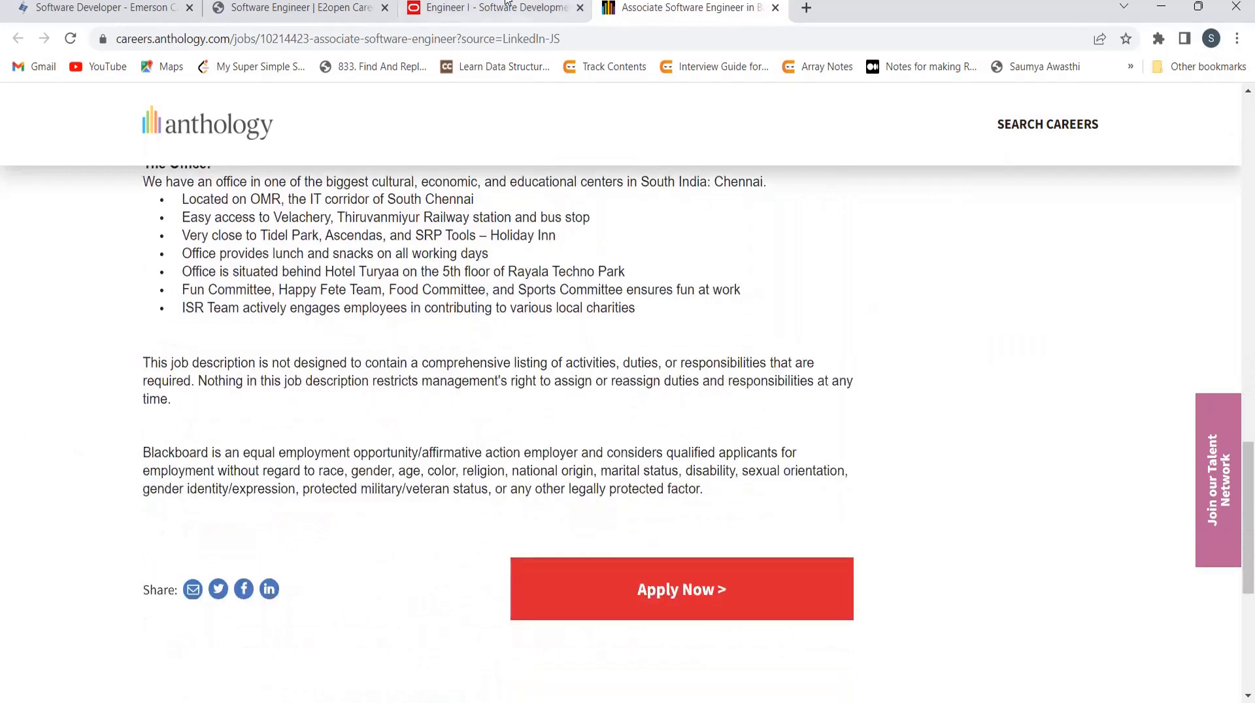
# - Read the Mumbai Engineer I - Software Development posting down to Similar Jobs, then scroll back up
pyautogui.click(493, 8)
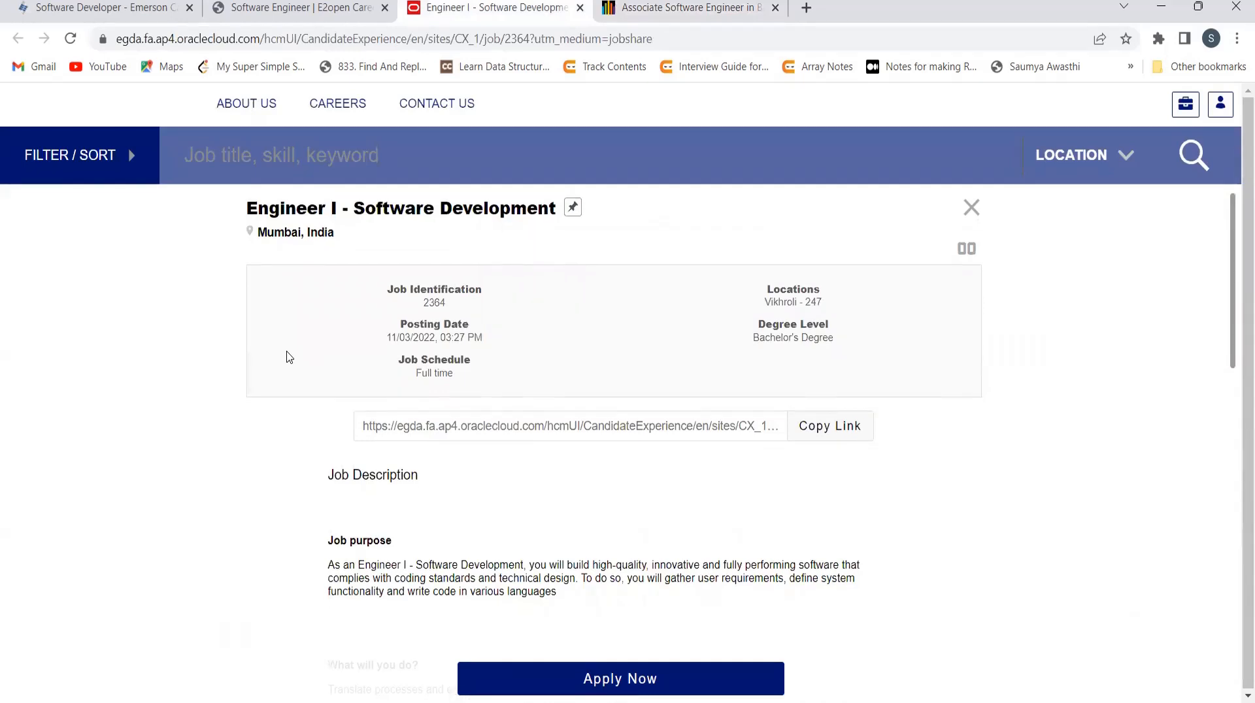
pyautogui.scroll(-3)
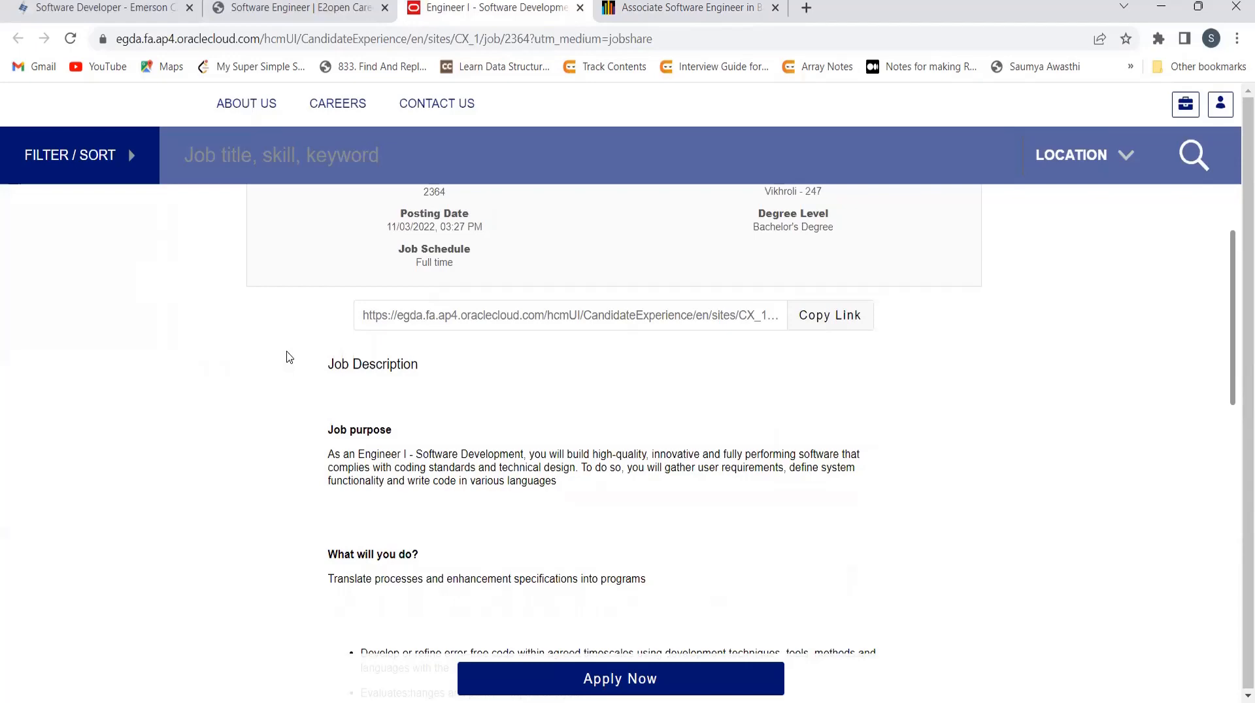
pyautogui.scroll(-3)
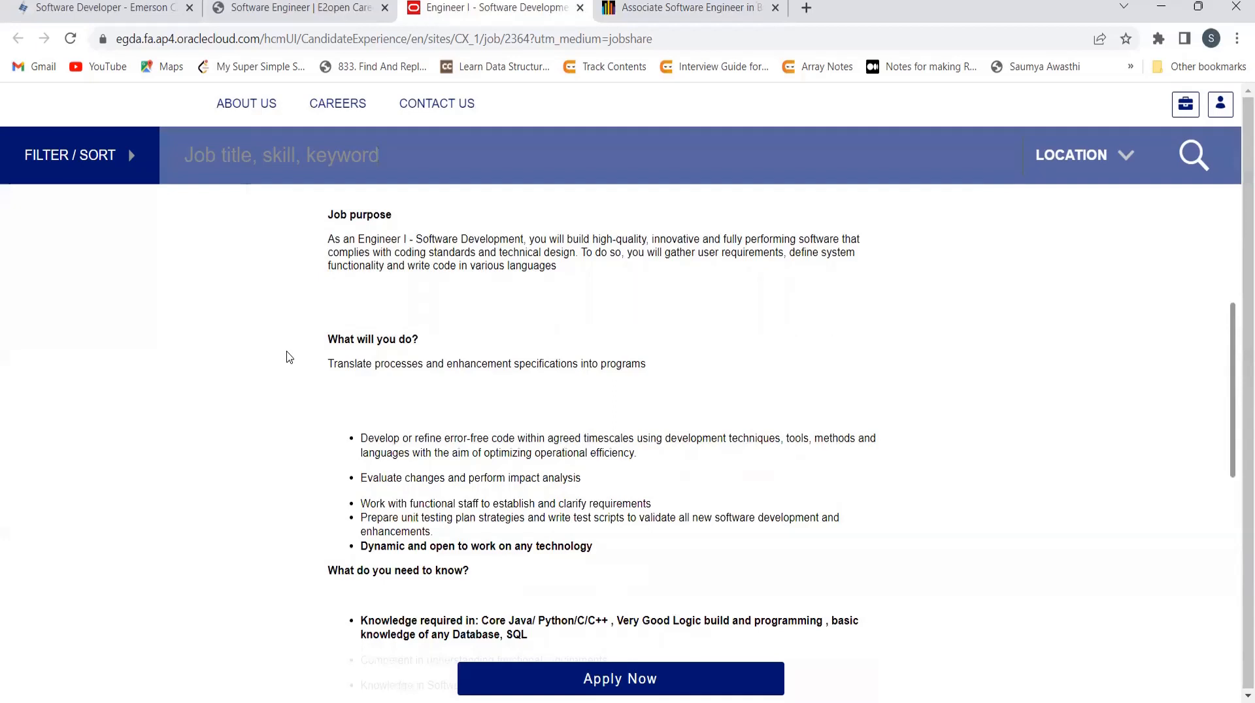
pyautogui.scroll(-3)
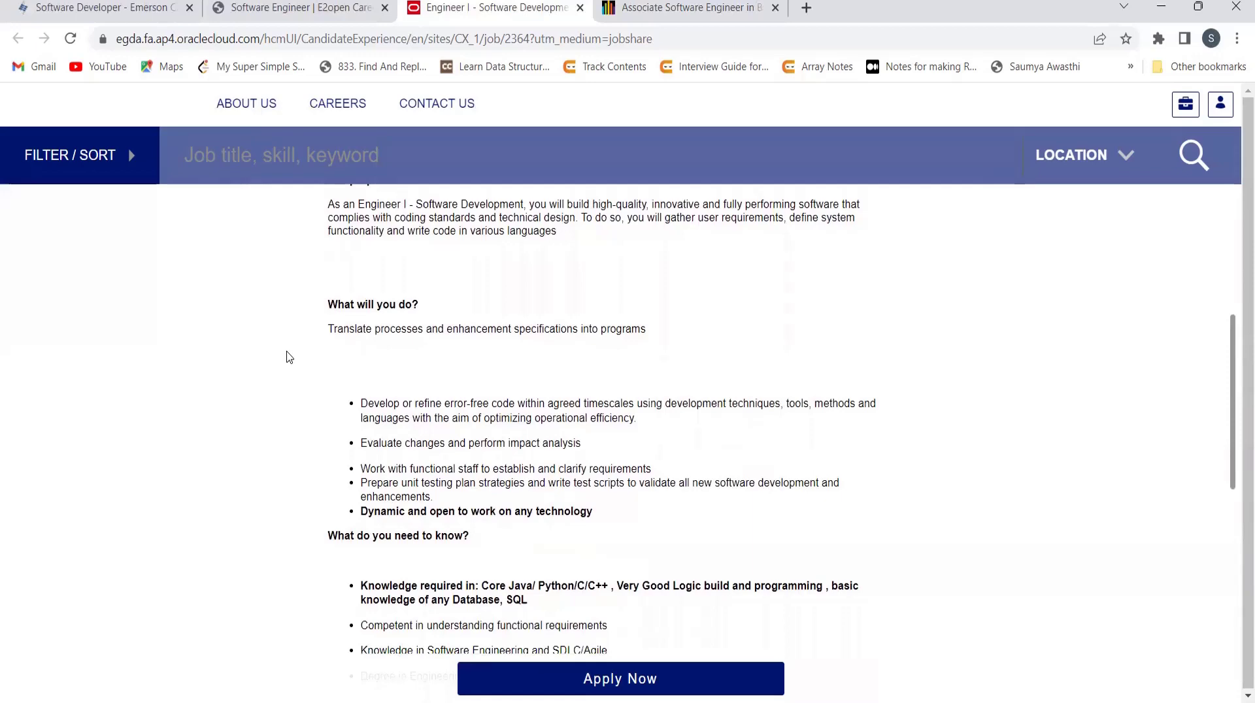
pyautogui.scroll(-3)
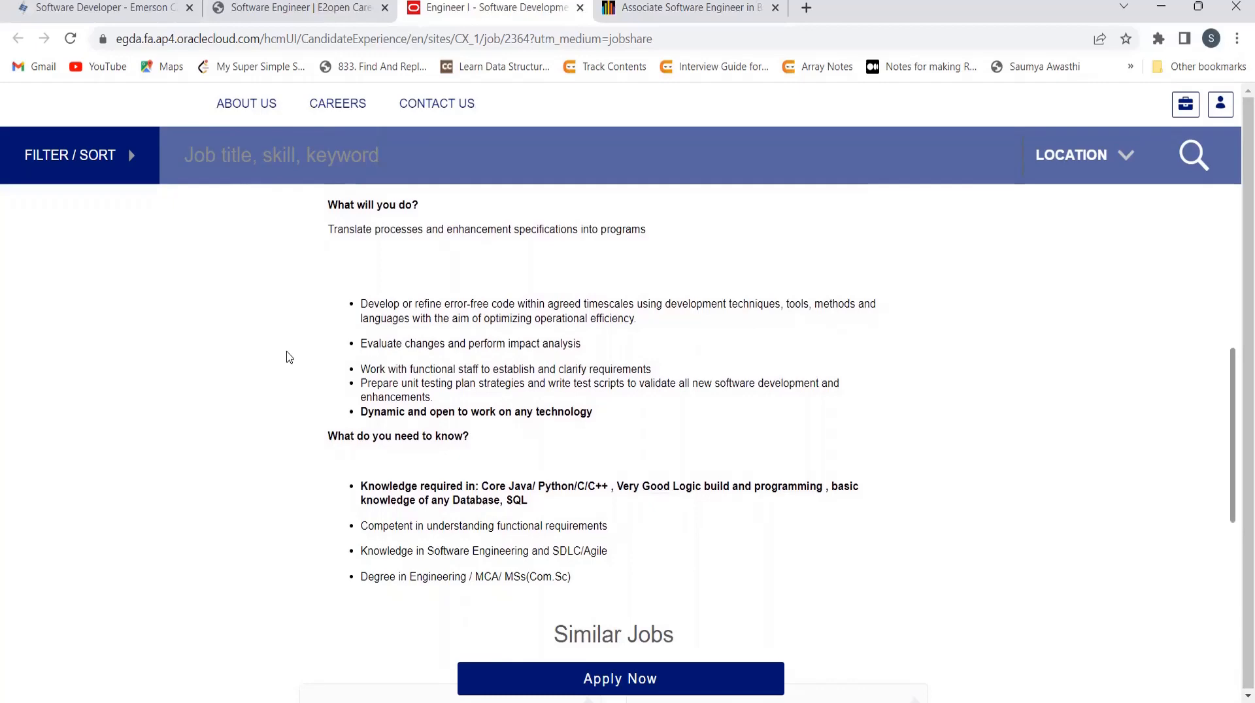
pyautogui.scroll(3)
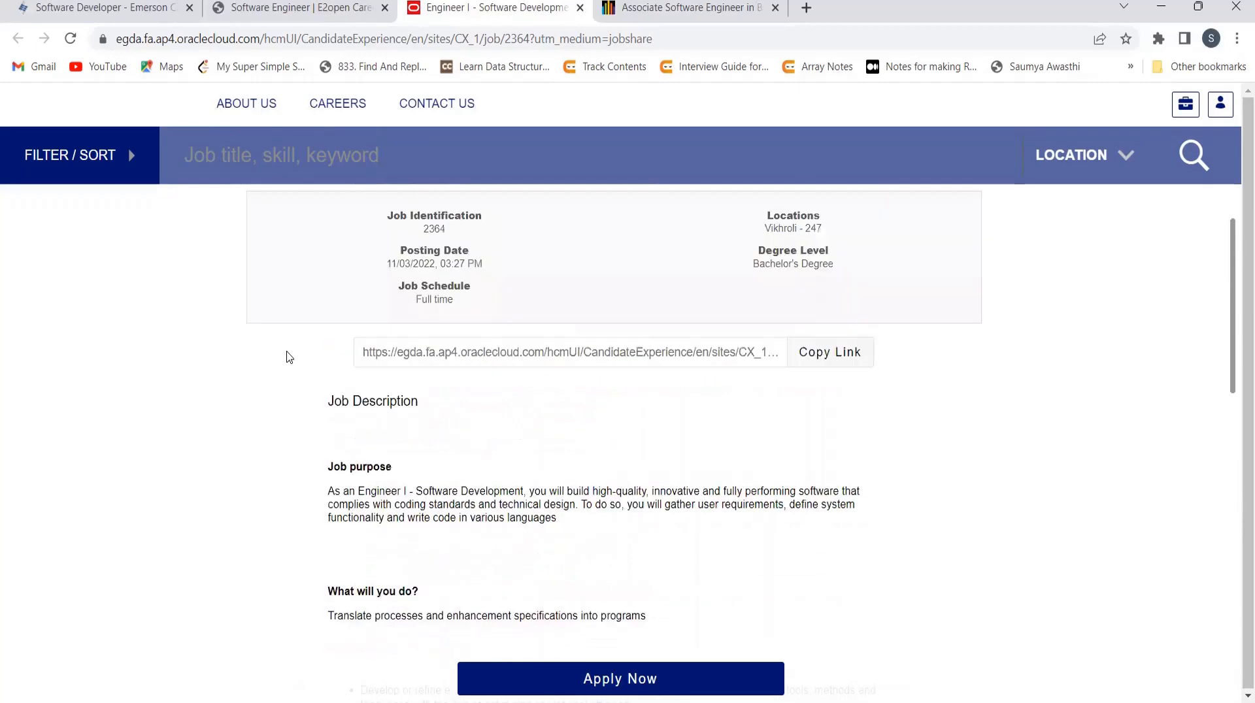
# - Read the e2open Pune Software Engineer Job Details down to the page footer
pyautogui.click(296, 7)
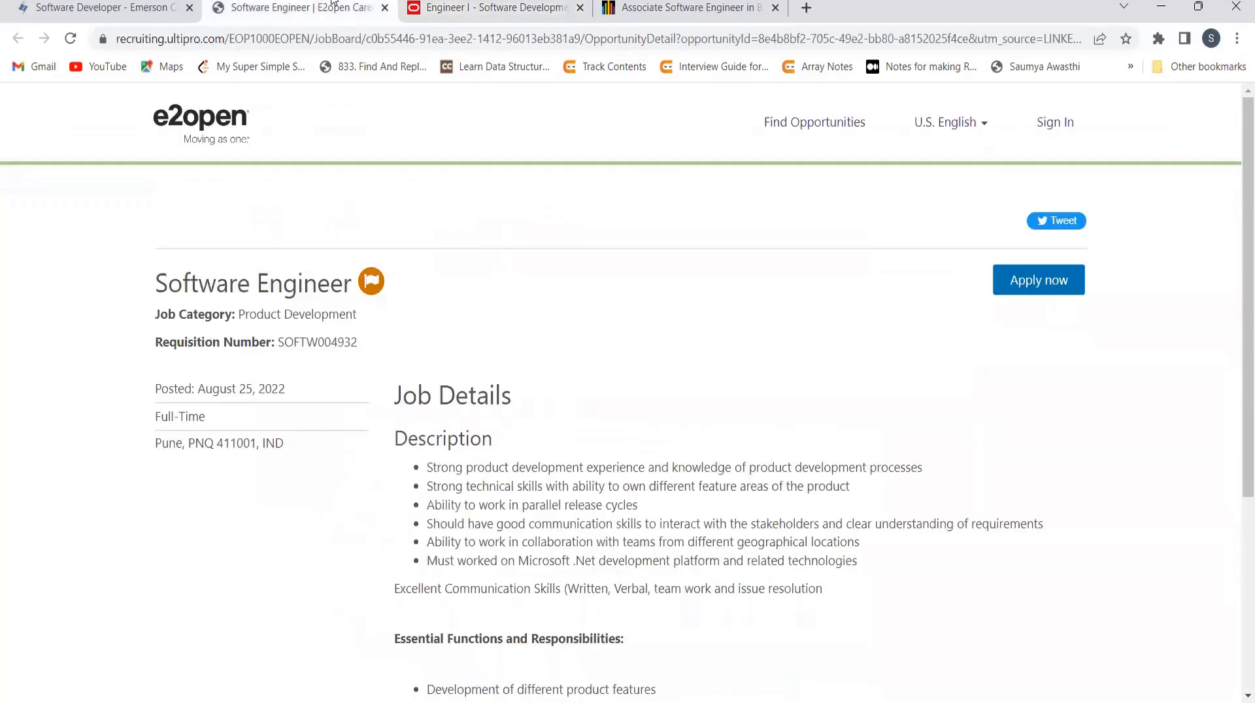
pyautogui.moveTo(173, 409)
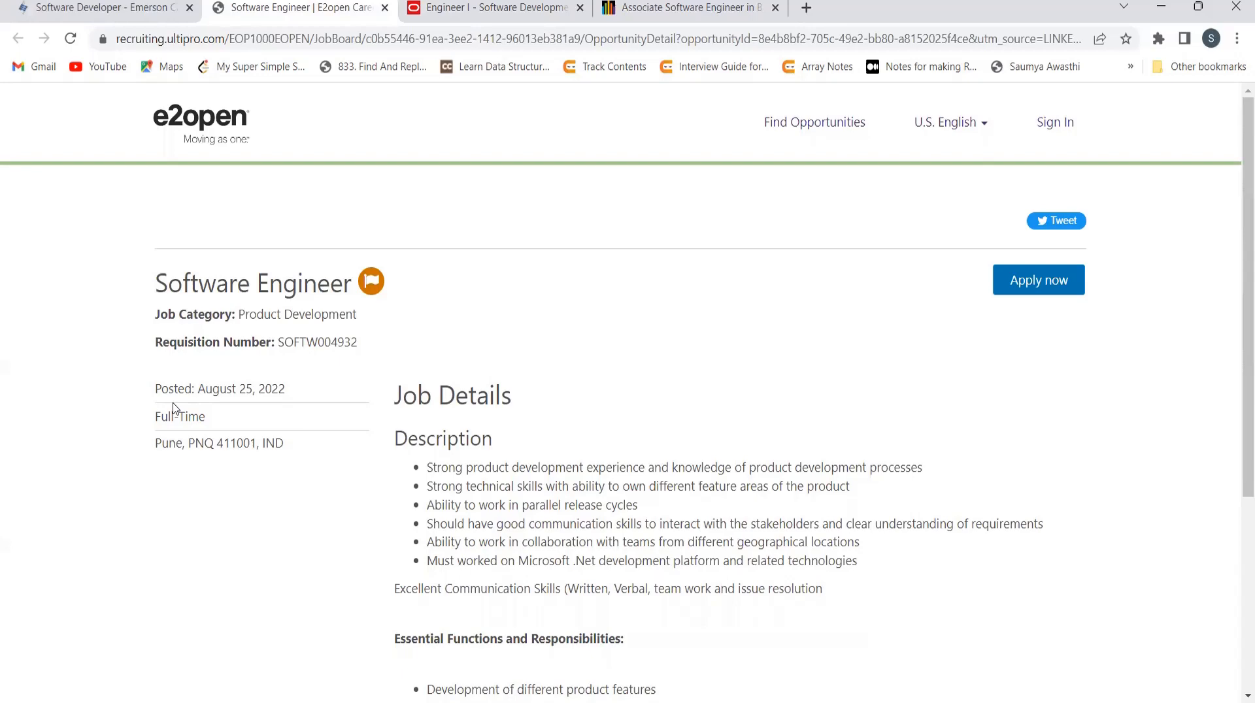
pyautogui.scroll(-3)
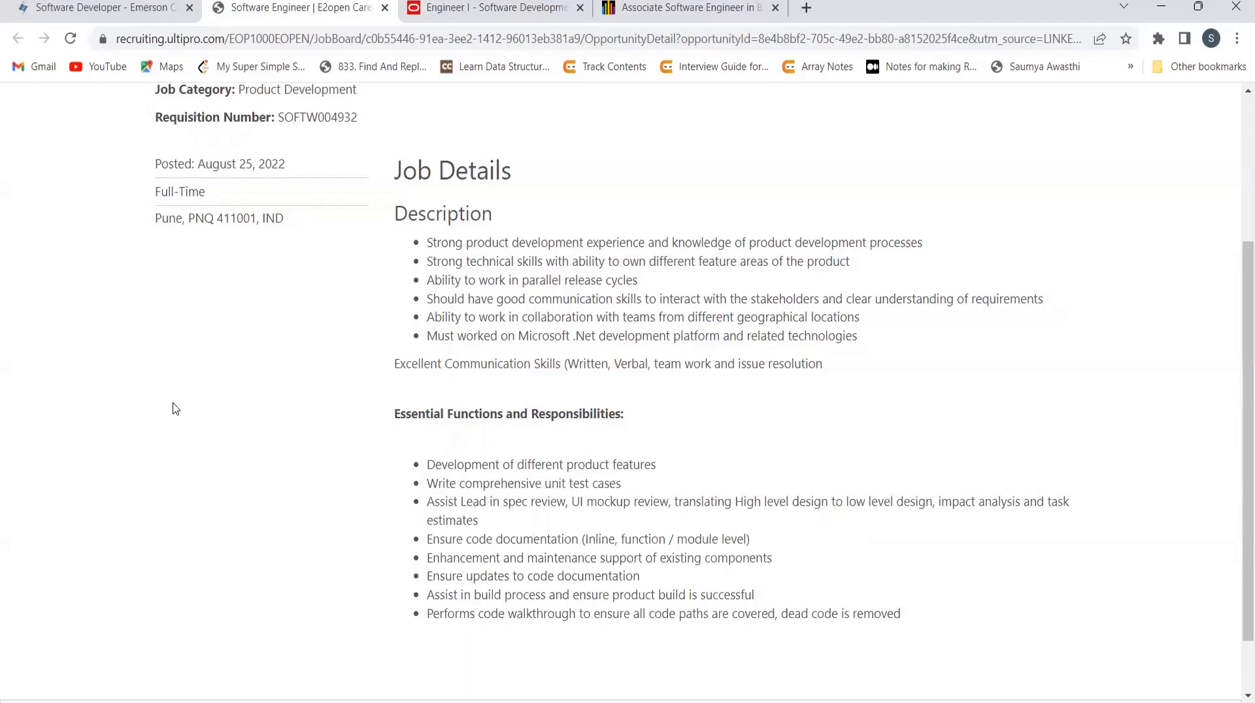
pyautogui.scroll(-3)
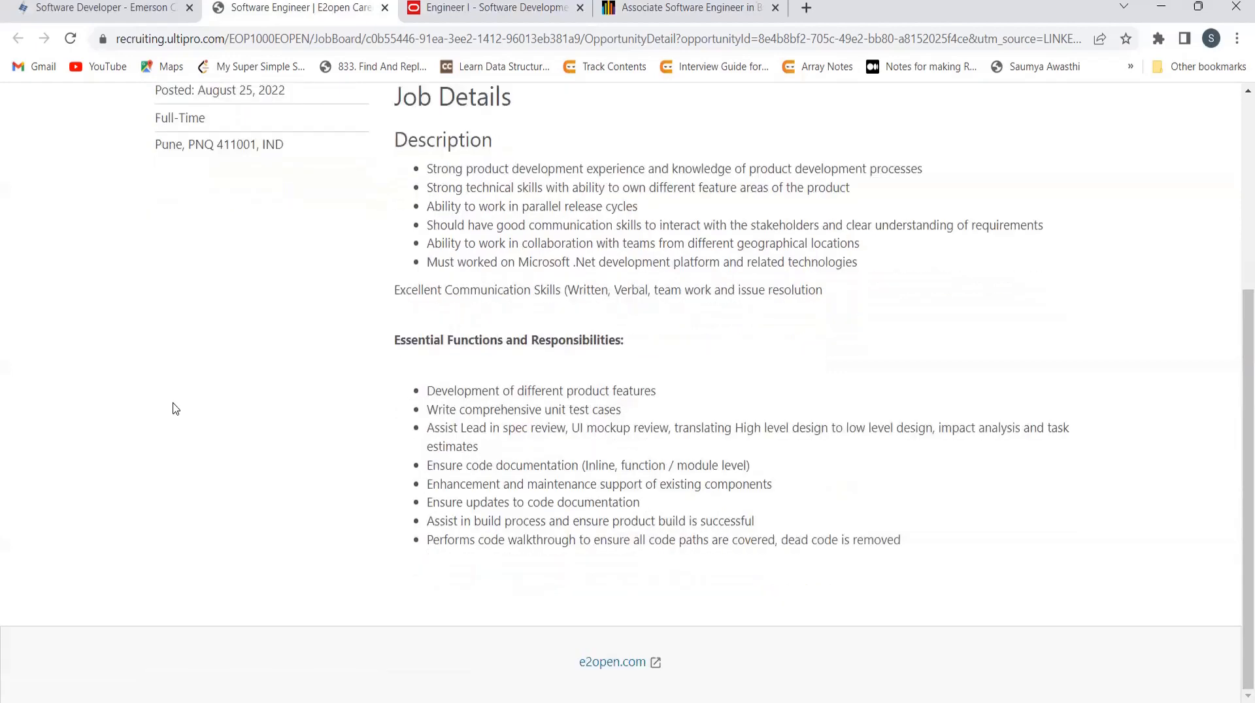
# - Scroll the Emerson Pune Software Developer posting down to its requirements lists
pyautogui.click(97, 7)
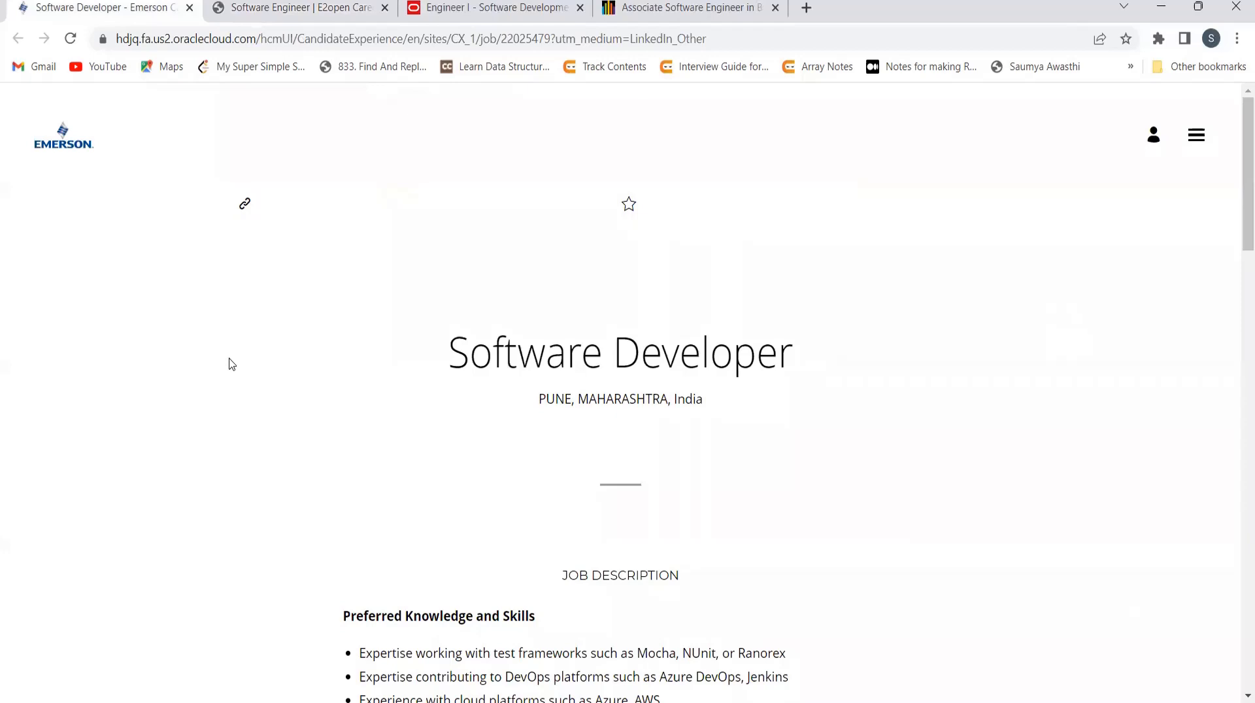
pyautogui.scroll(-3)
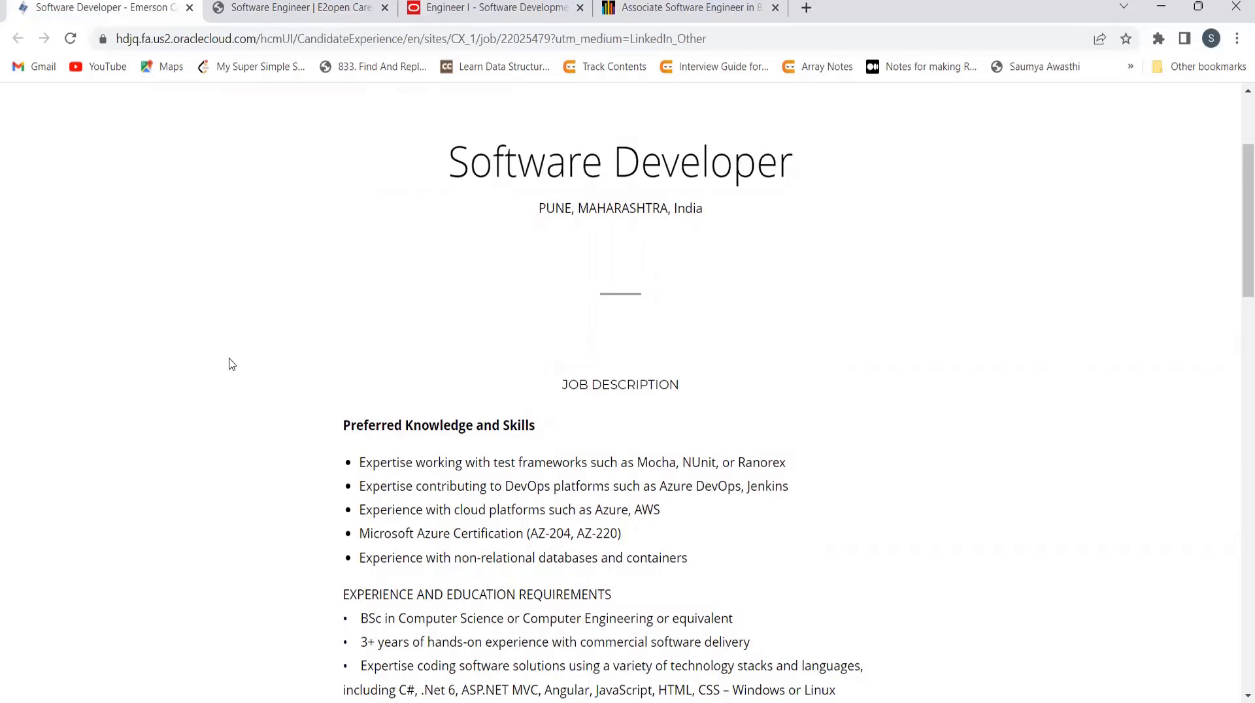
pyautogui.scroll(-3)
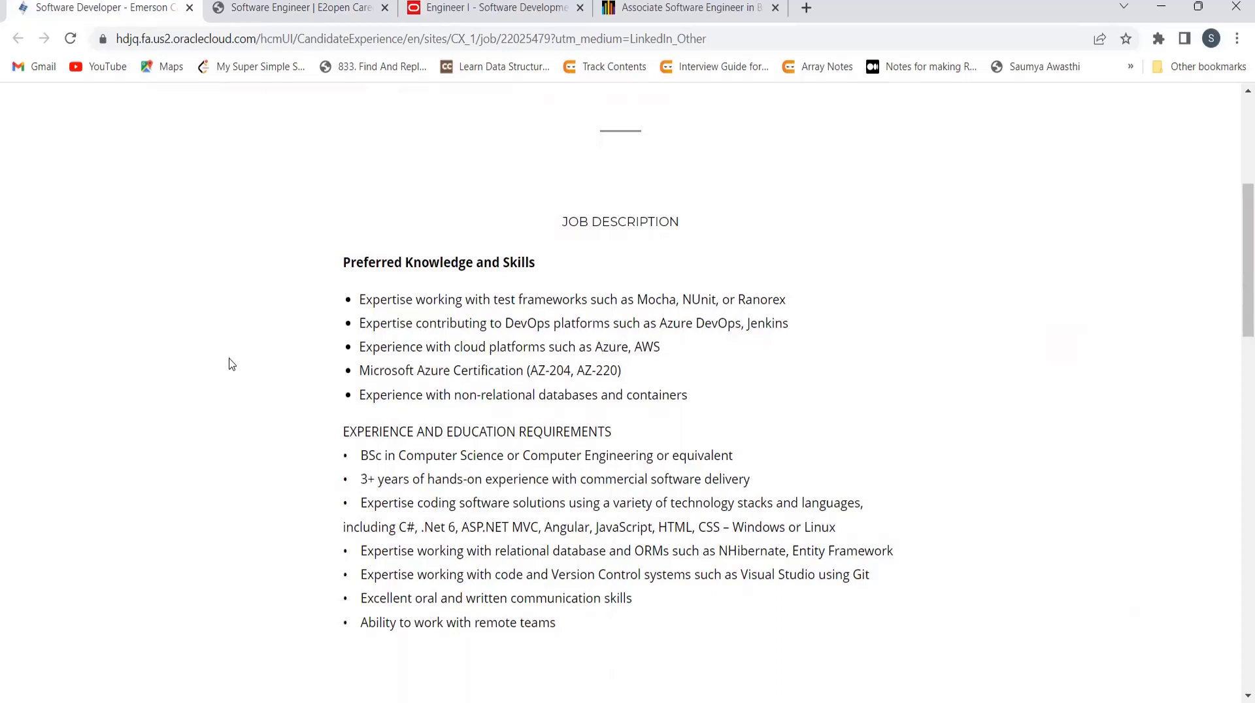
pyautogui.moveTo(392, 349)
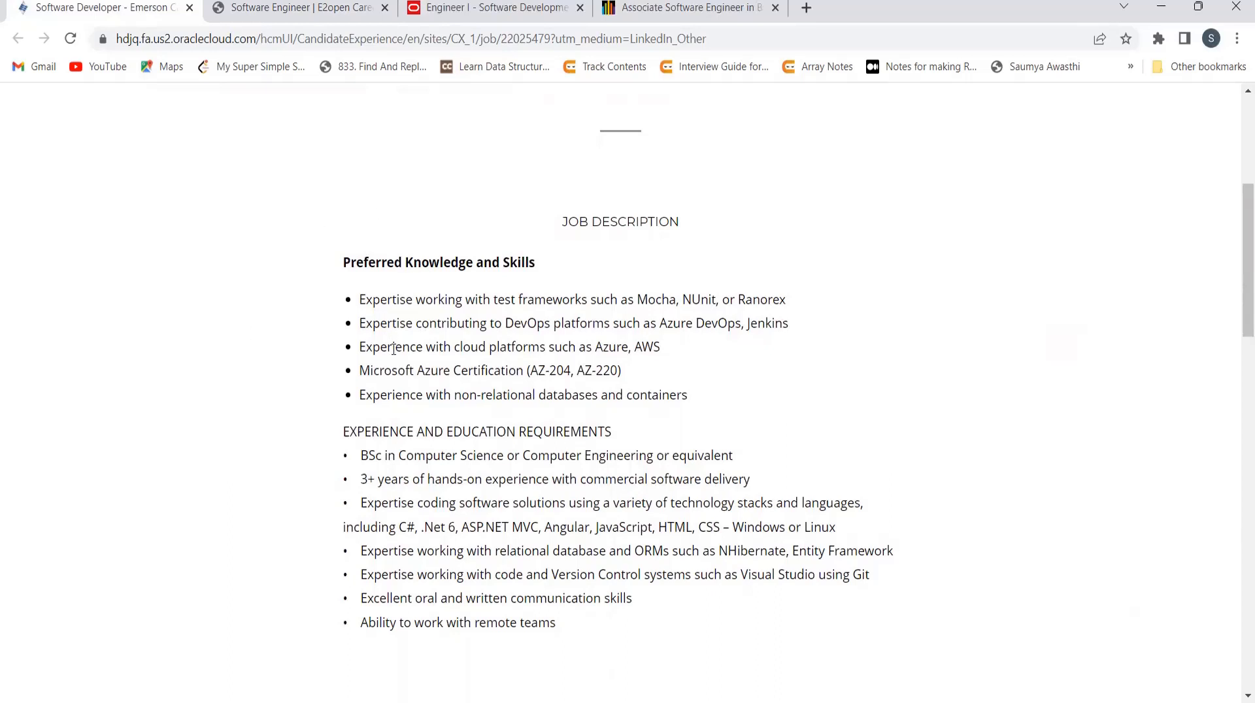
pyautogui.moveTo(582, 317)
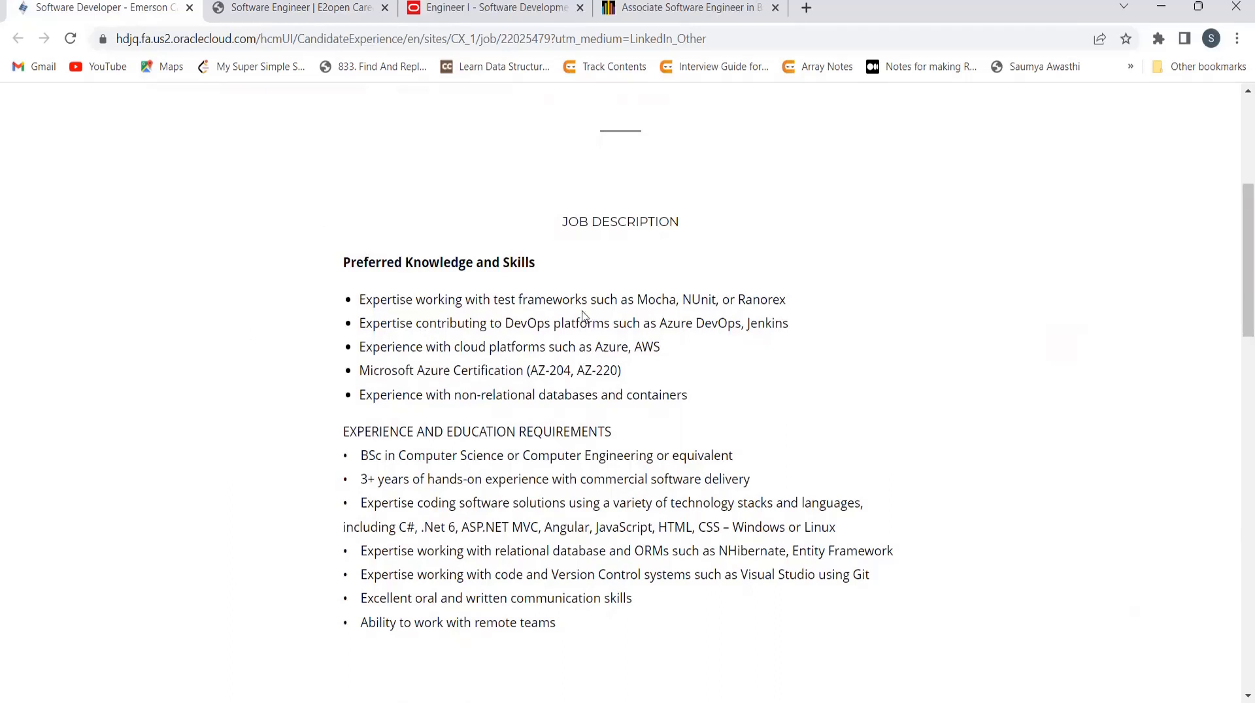